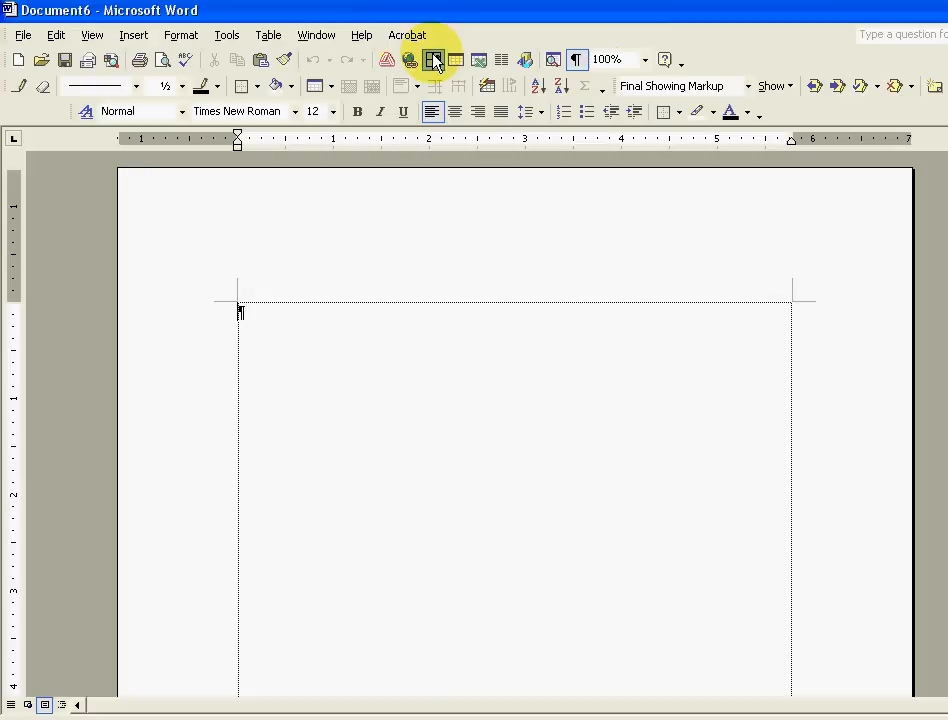
mouse_move(92, 36)
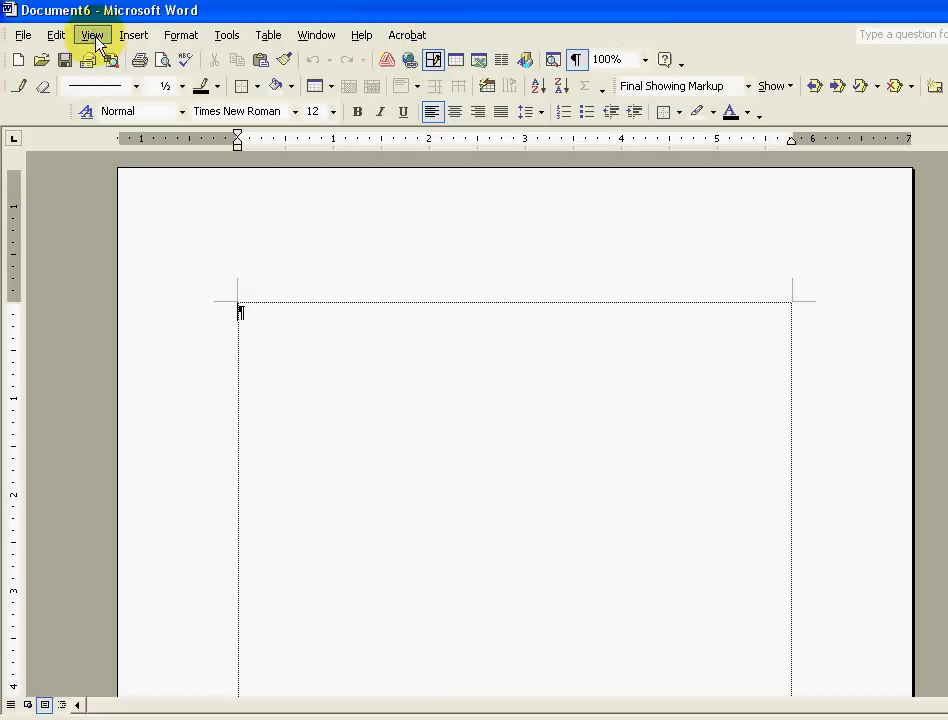
Step: Display the Drawing toolbar via the View menu's toolbar list
click(92, 34)
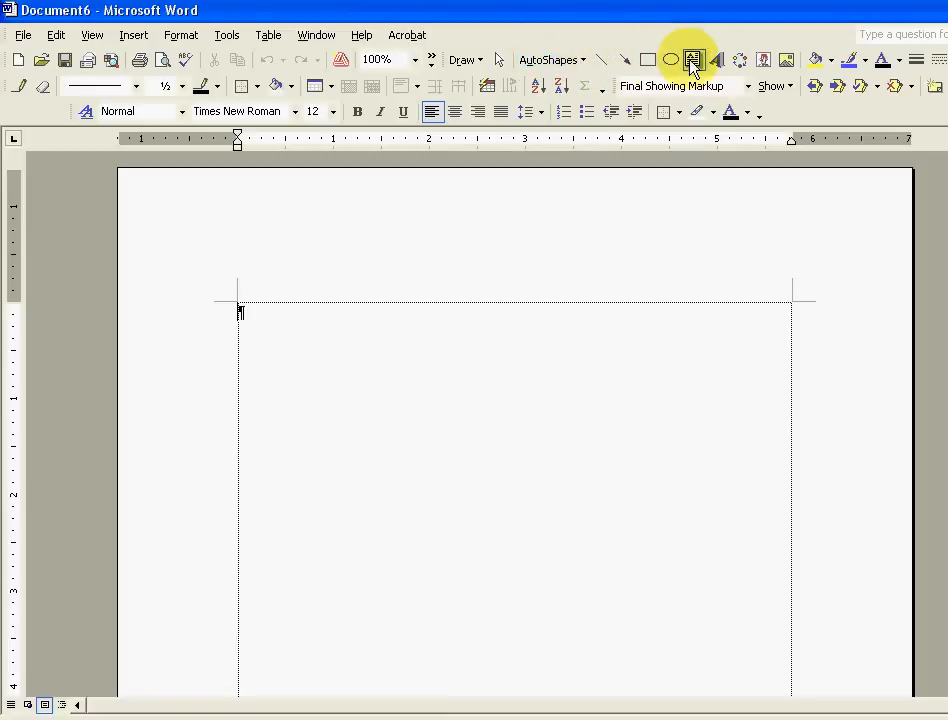
mouse_move(552, 60)
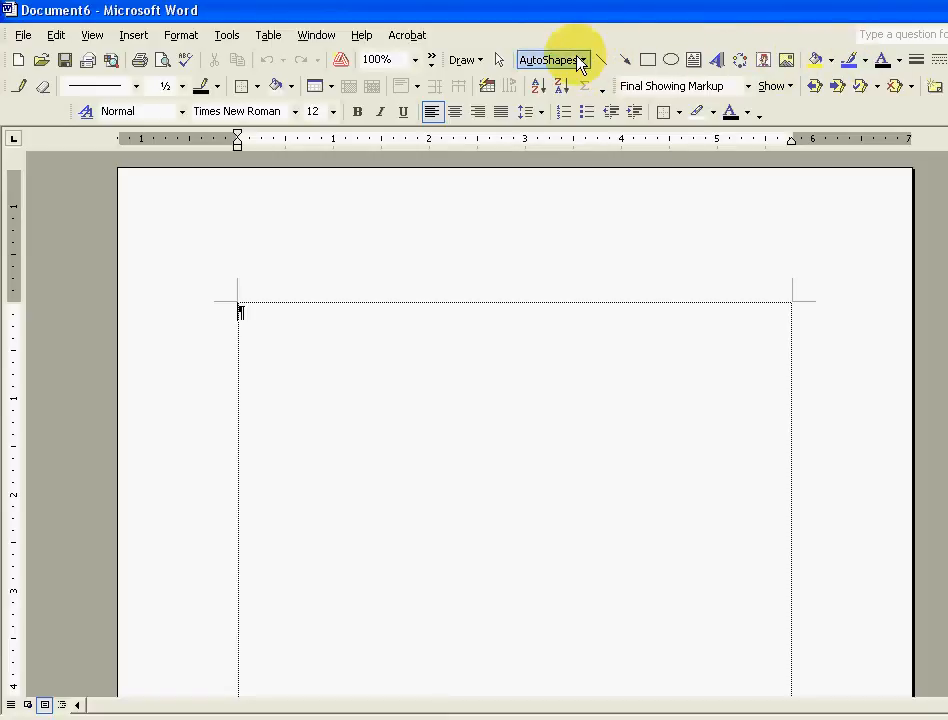
mouse_move(718, 60)
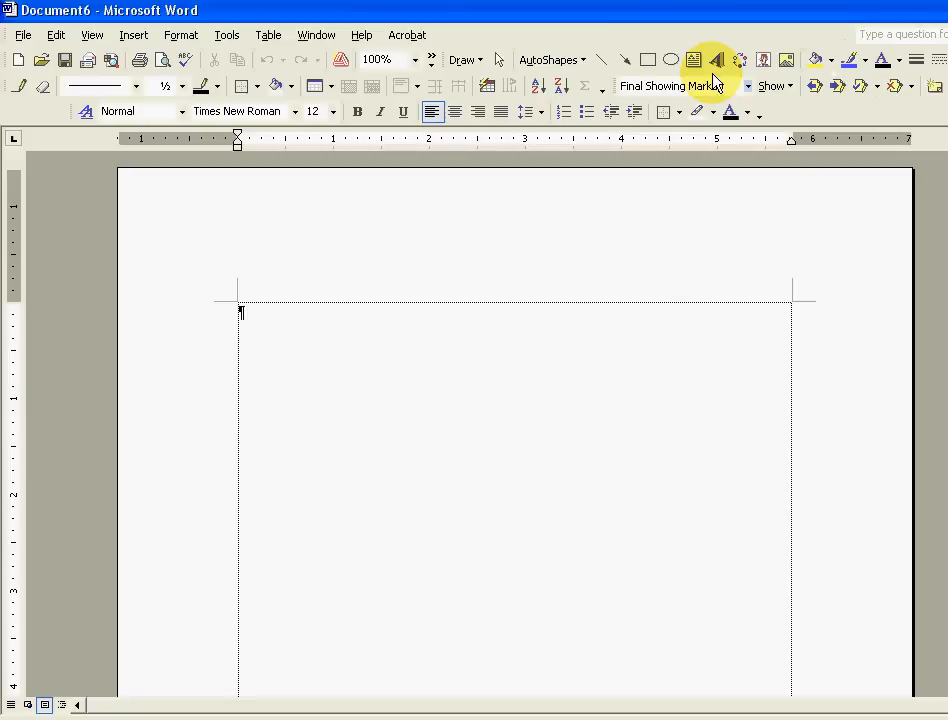
mouse_move(624, 62)
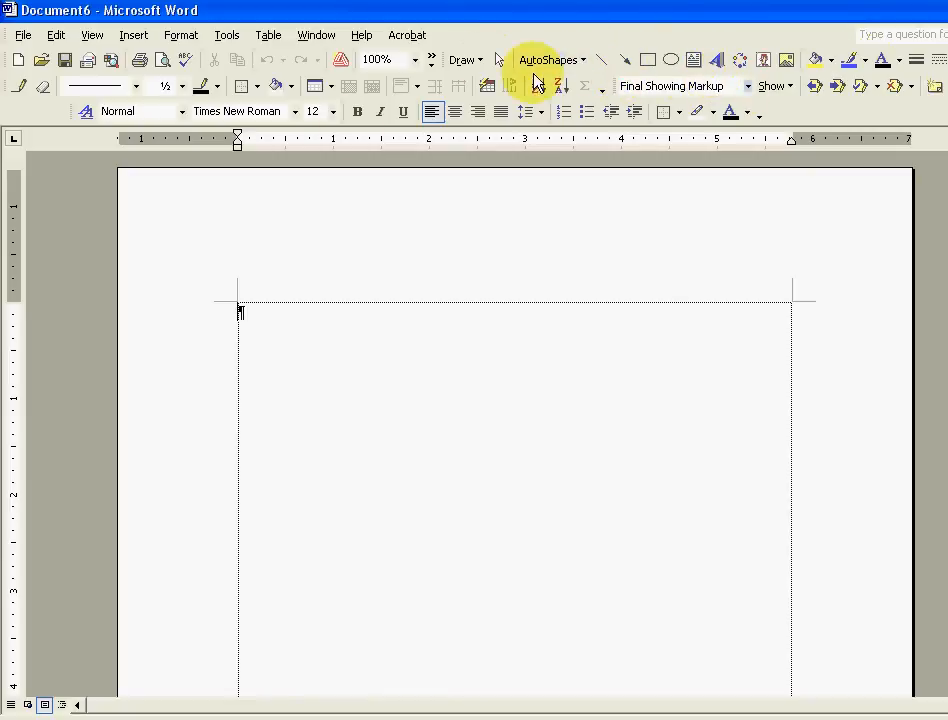
mouse_move(340, 112)
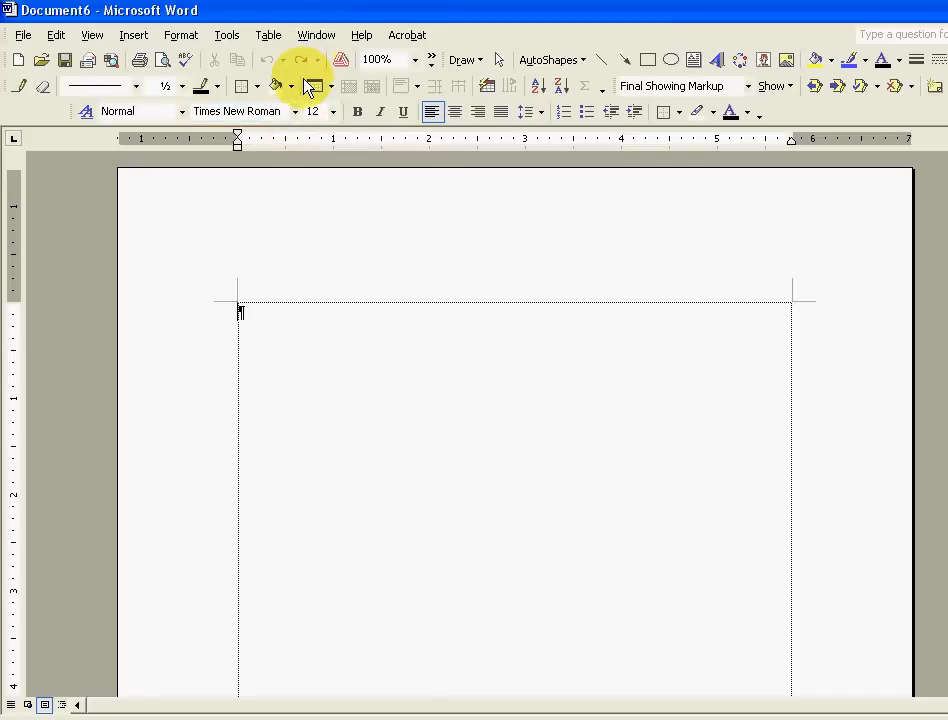
Step: Set Word's measurement units to Millimeters in the General options and confirm
click(226, 36)
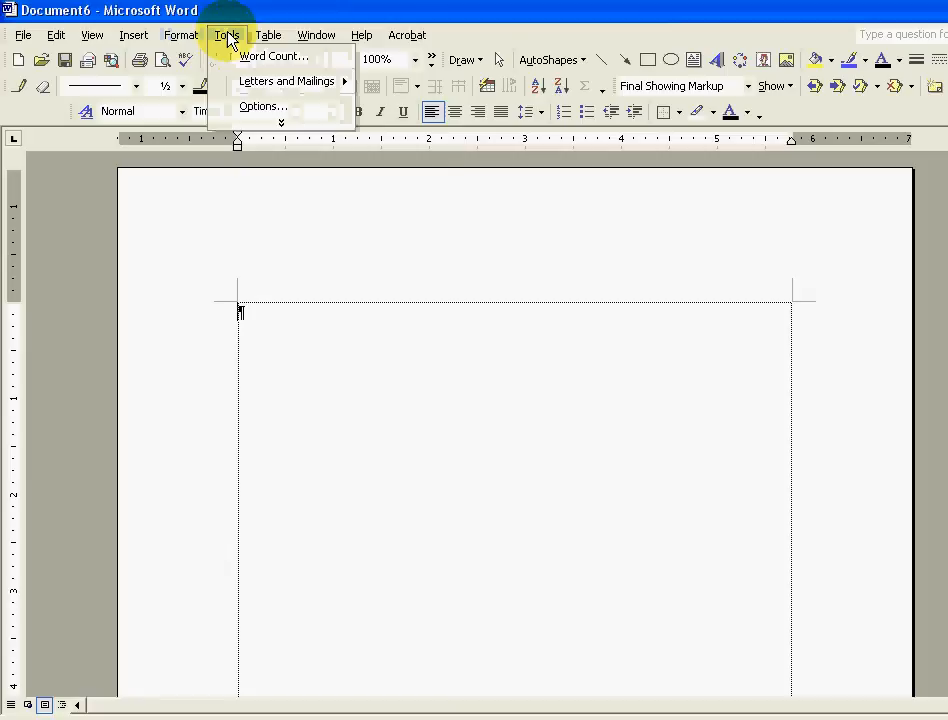
mouse_move(270, 124)
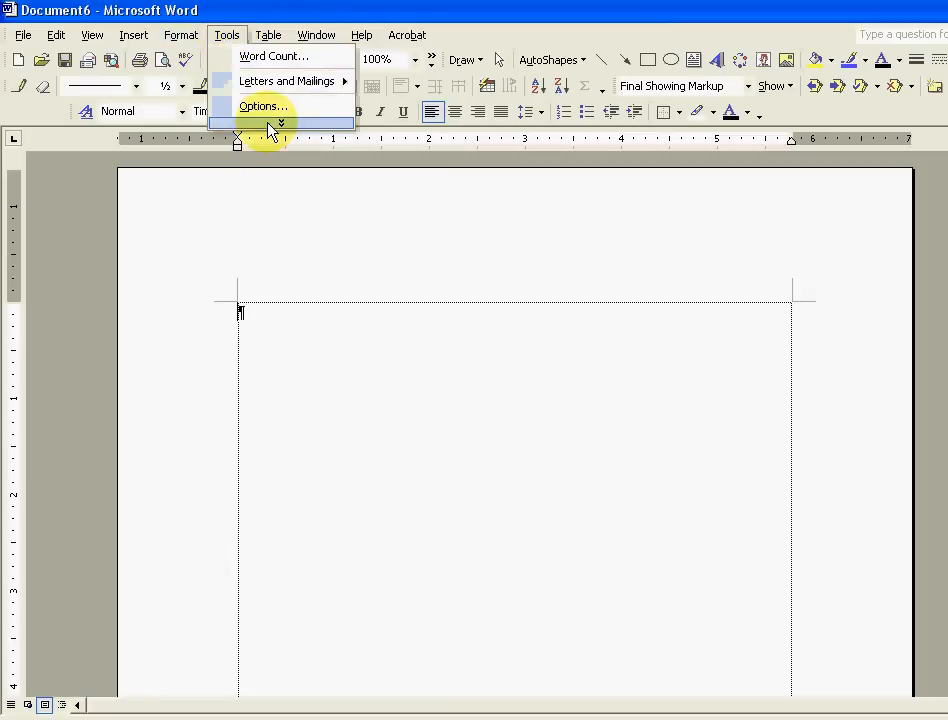
click(264, 106)
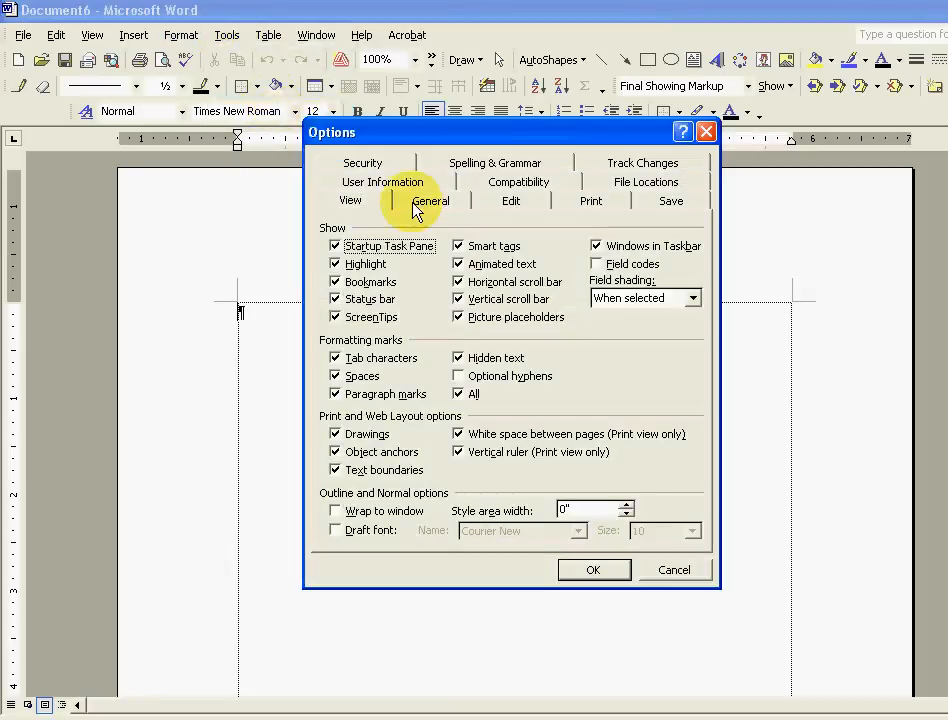
mouse_move(352, 200)
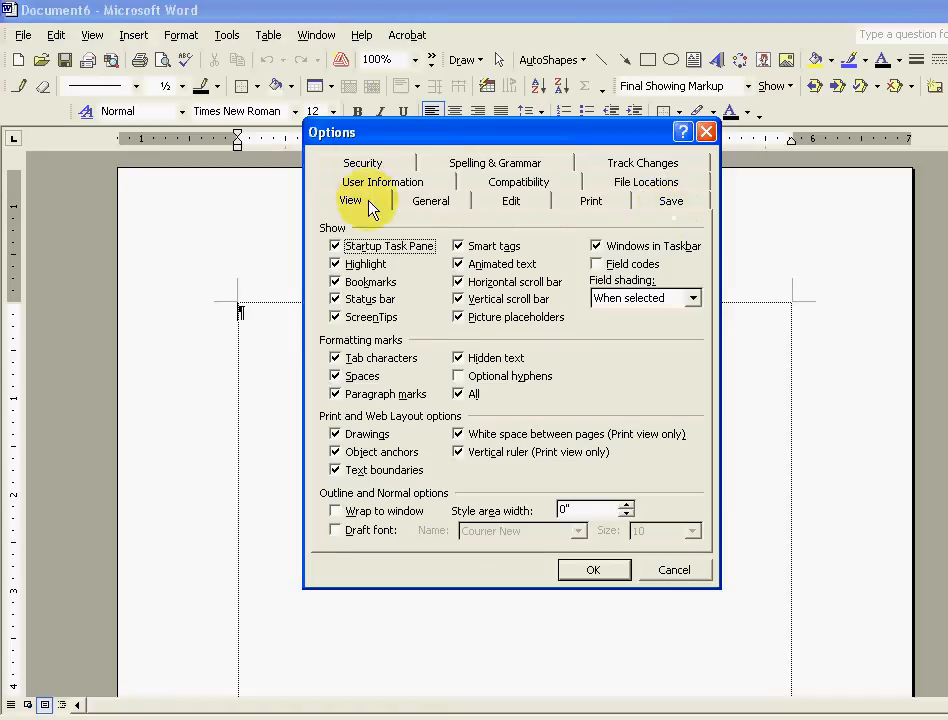
click(430, 200)
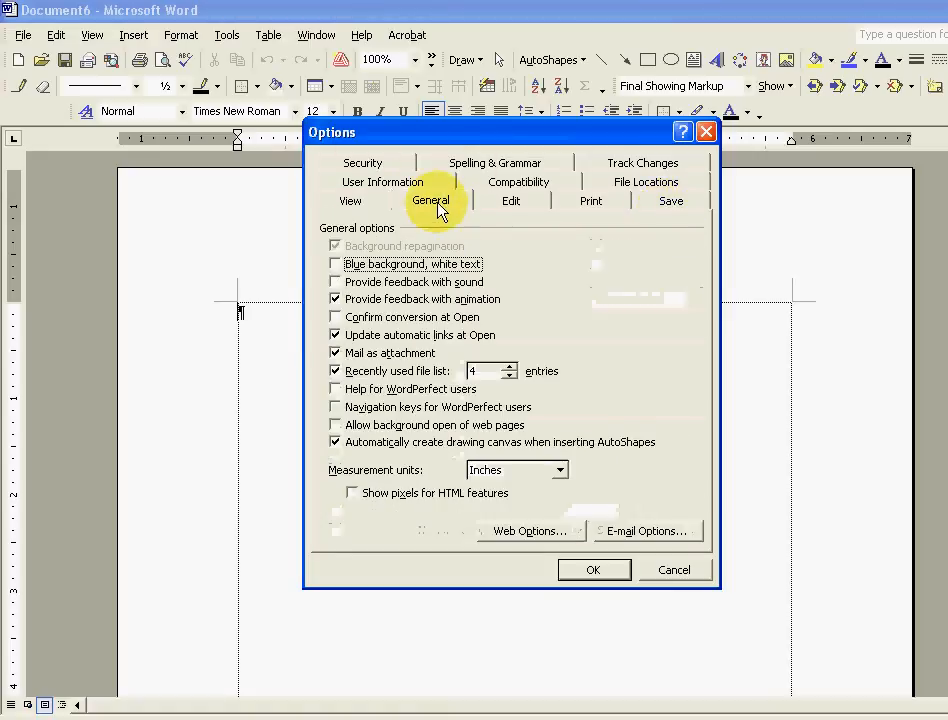
mouse_move(350, 470)
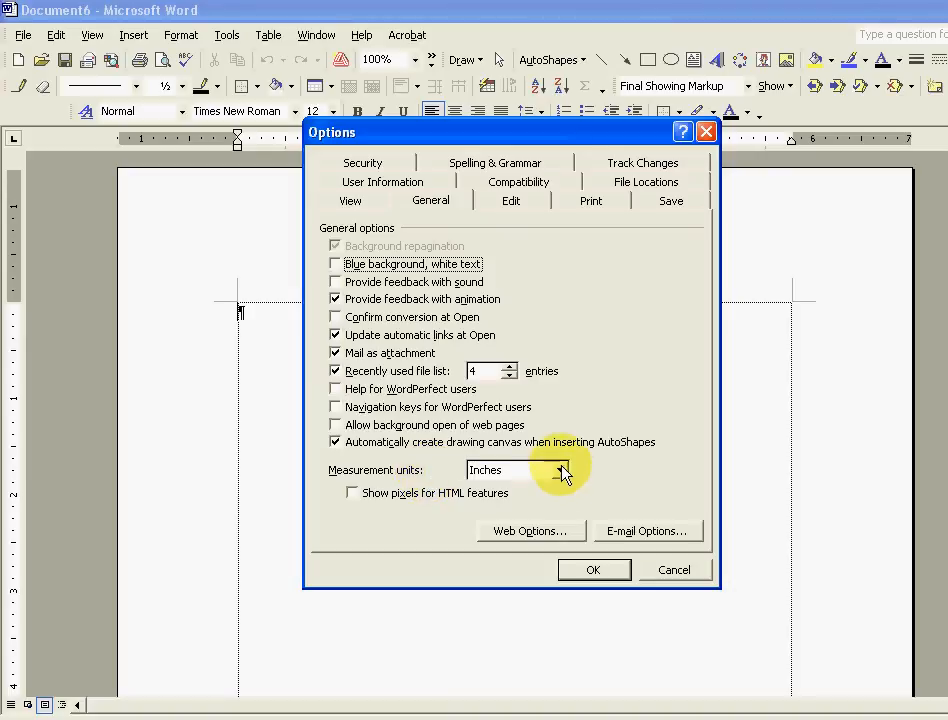
click(562, 470)
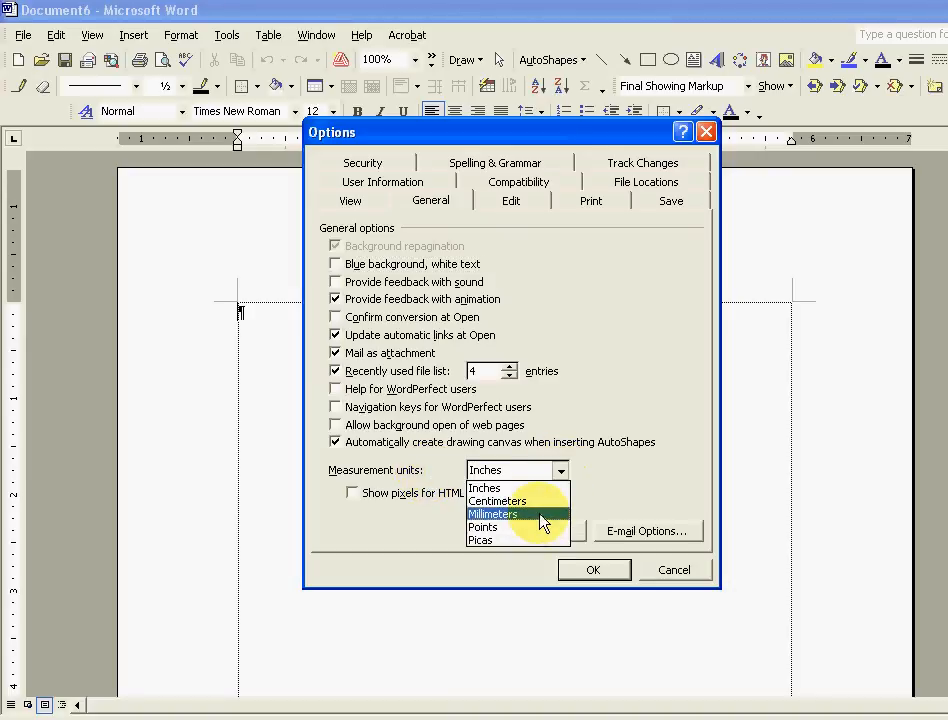
click(494, 512)
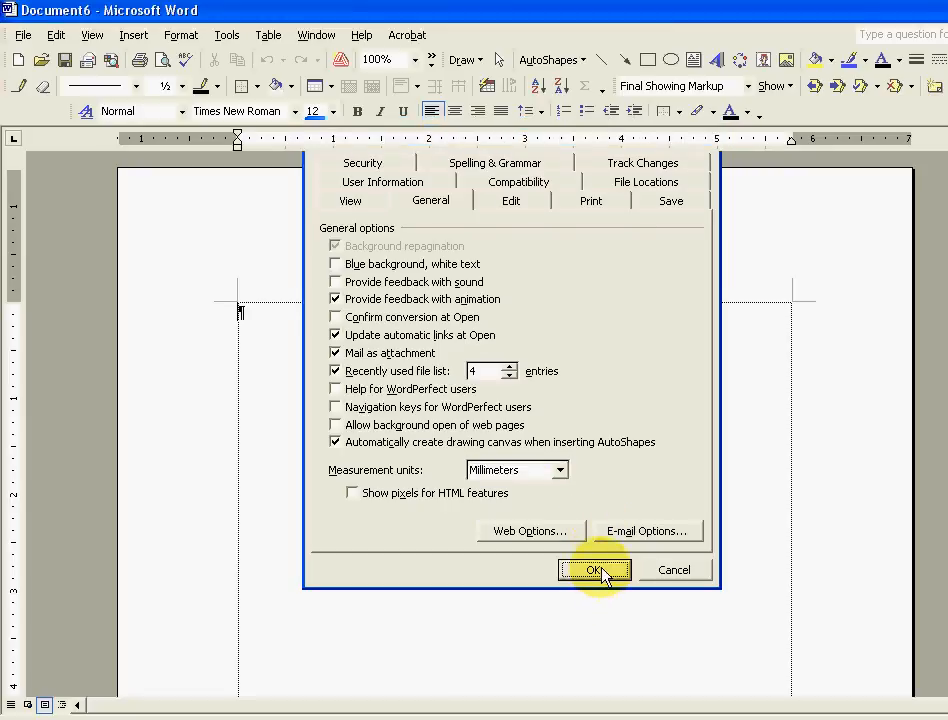
click(596, 570)
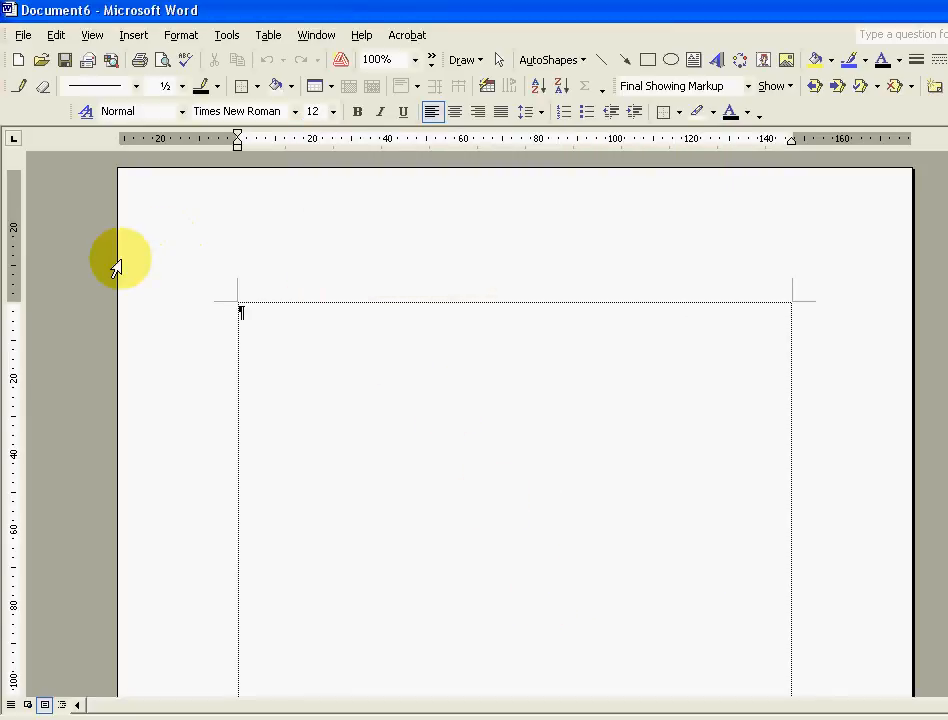
Step: Apply 20 mm top, left and right margins in Page Setup
click(22, 34)
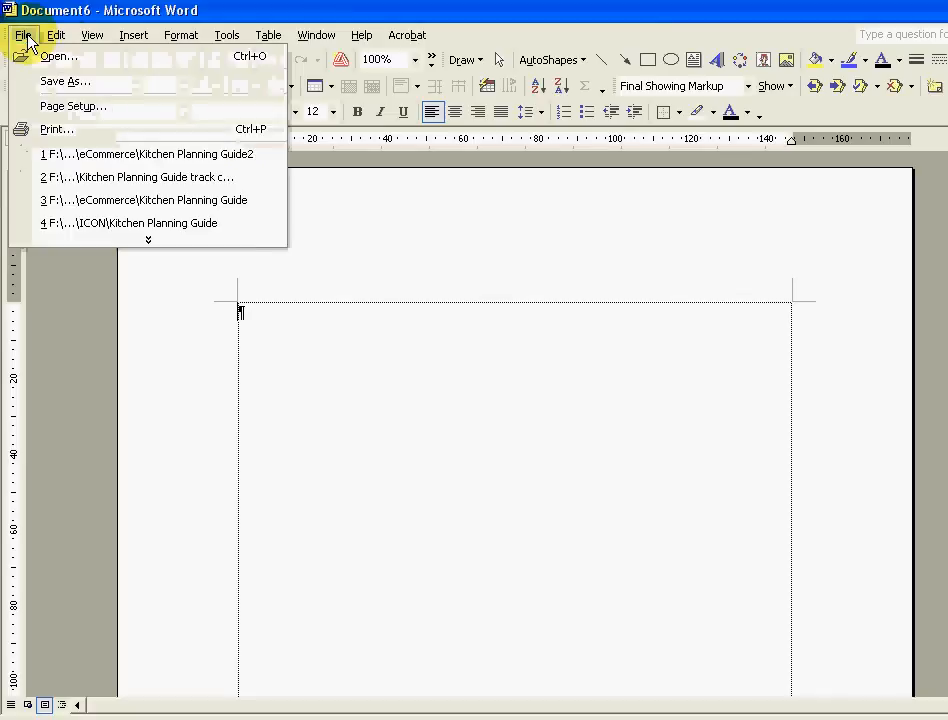
mouse_move(264, 260)
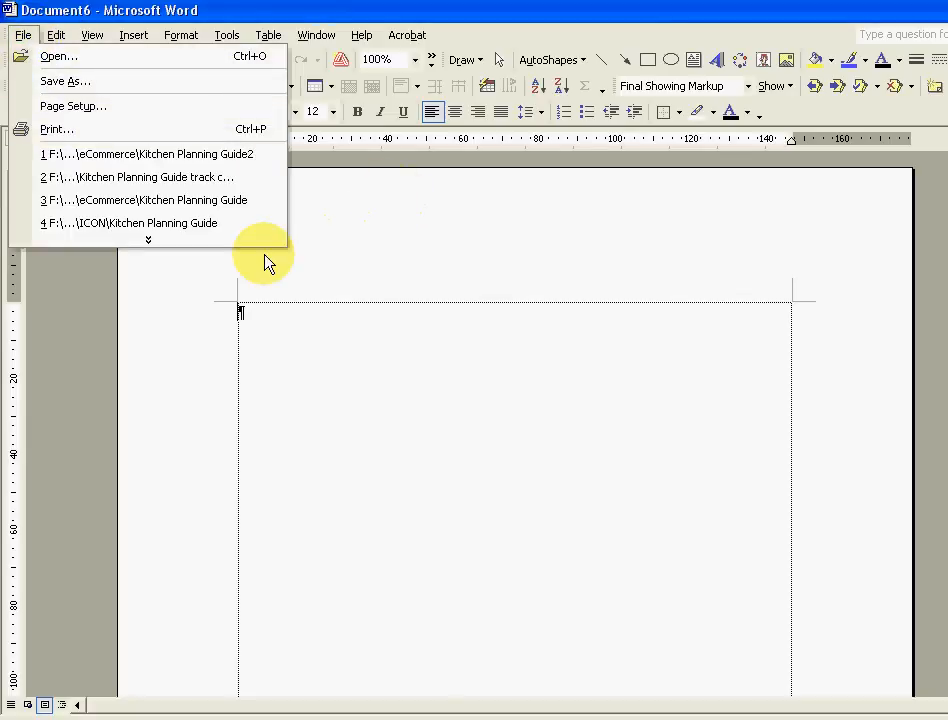
mouse_move(254, 220)
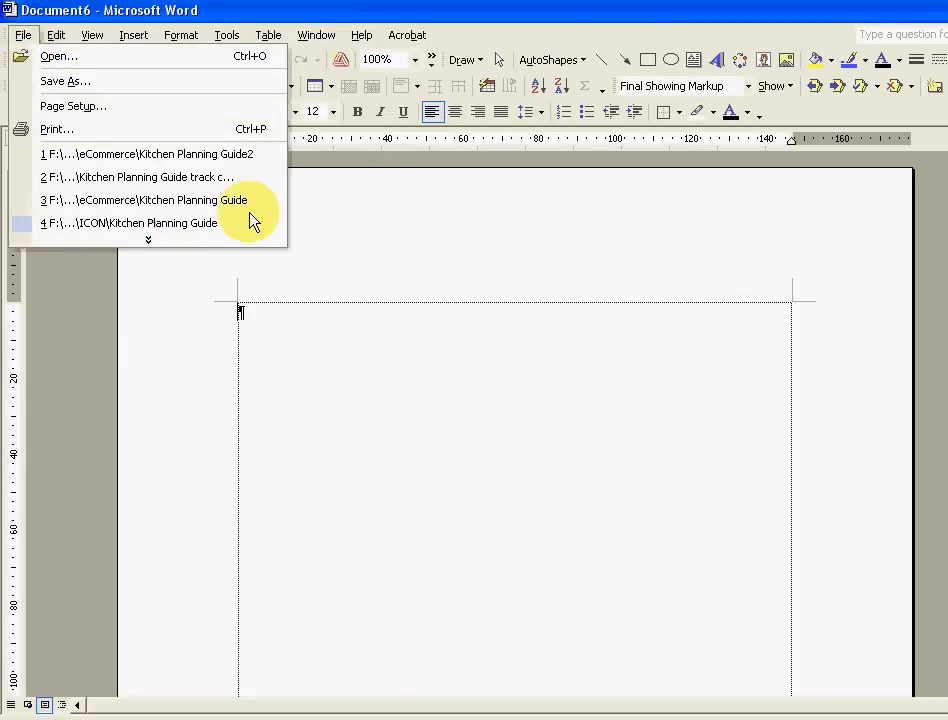
mouse_move(70, 106)
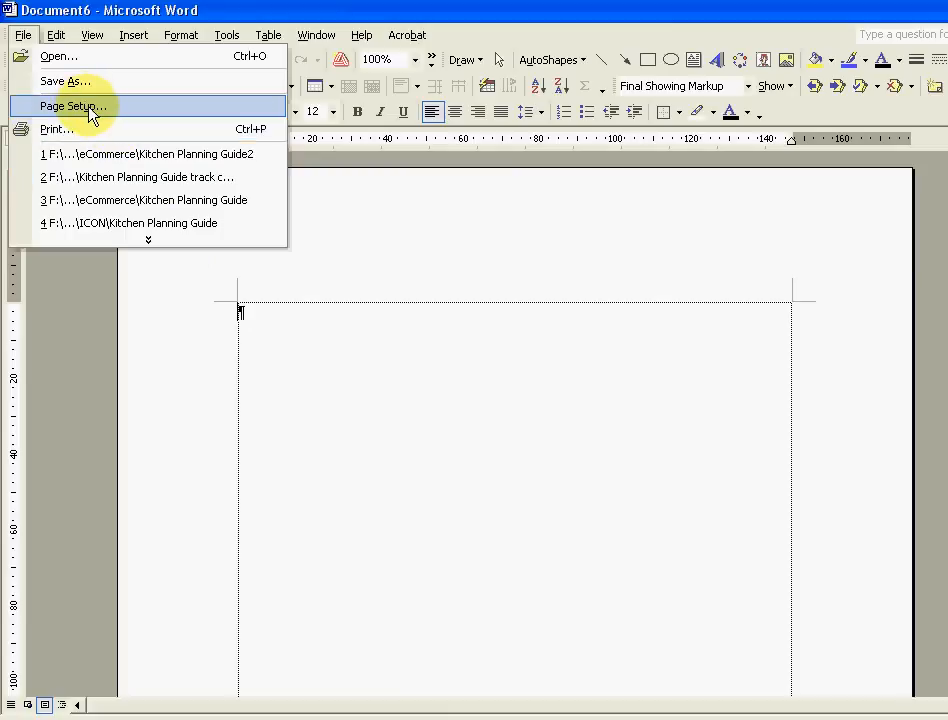
click(72, 106)
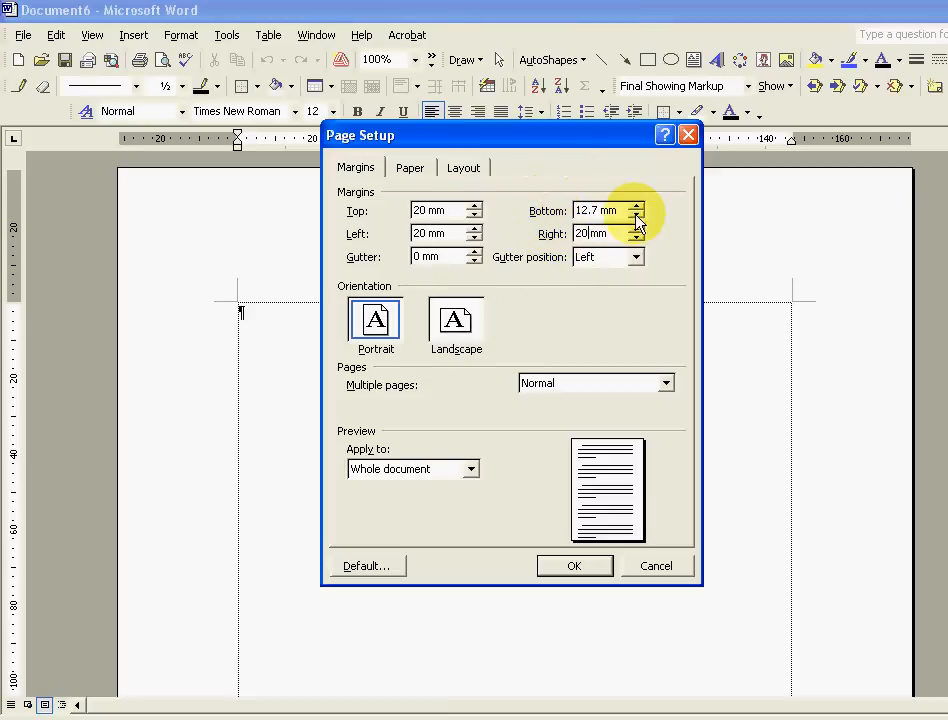
mouse_move(584, 488)
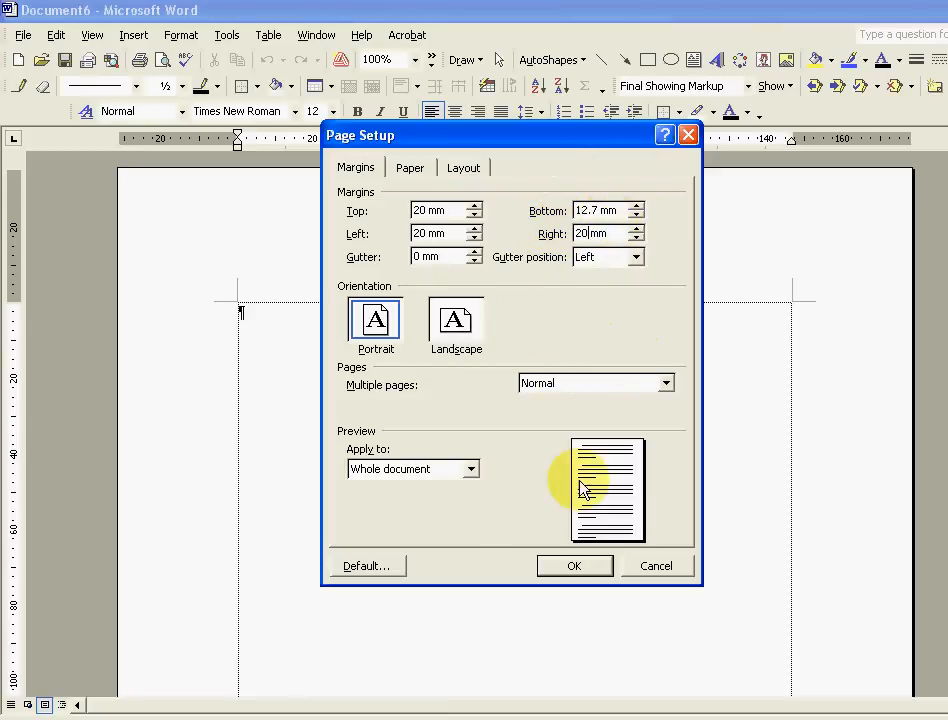
click(574, 564)
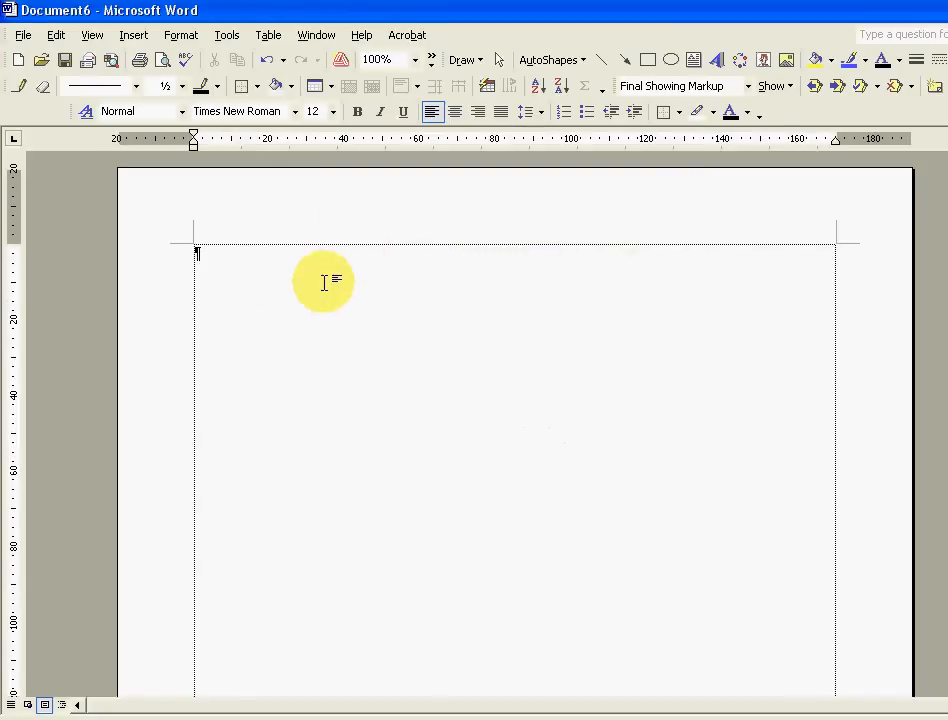
mouse_move(856, 234)
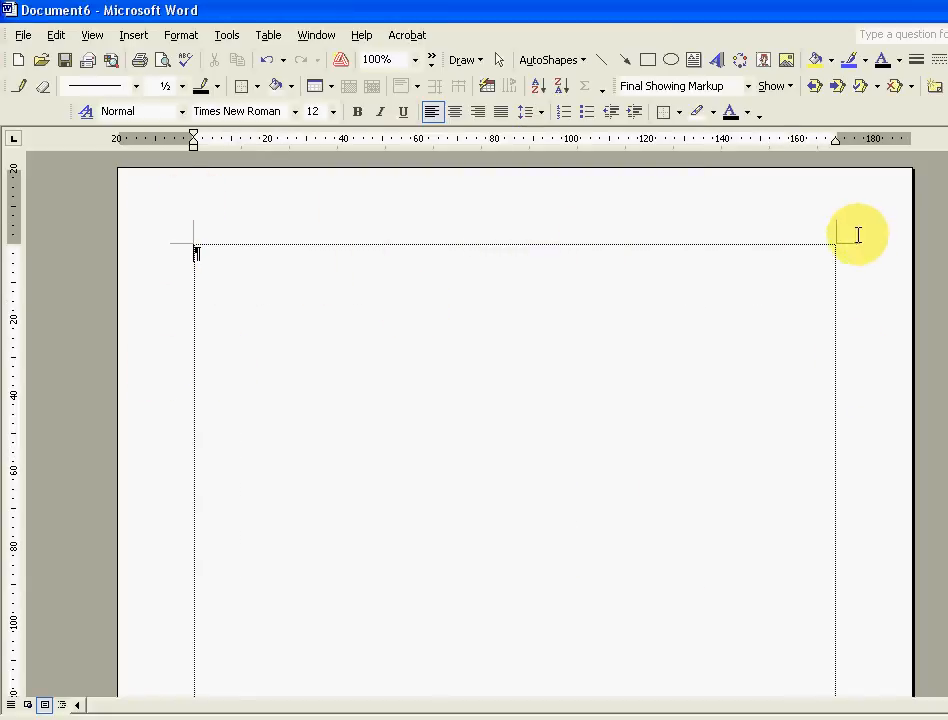
mouse_move(856, 412)
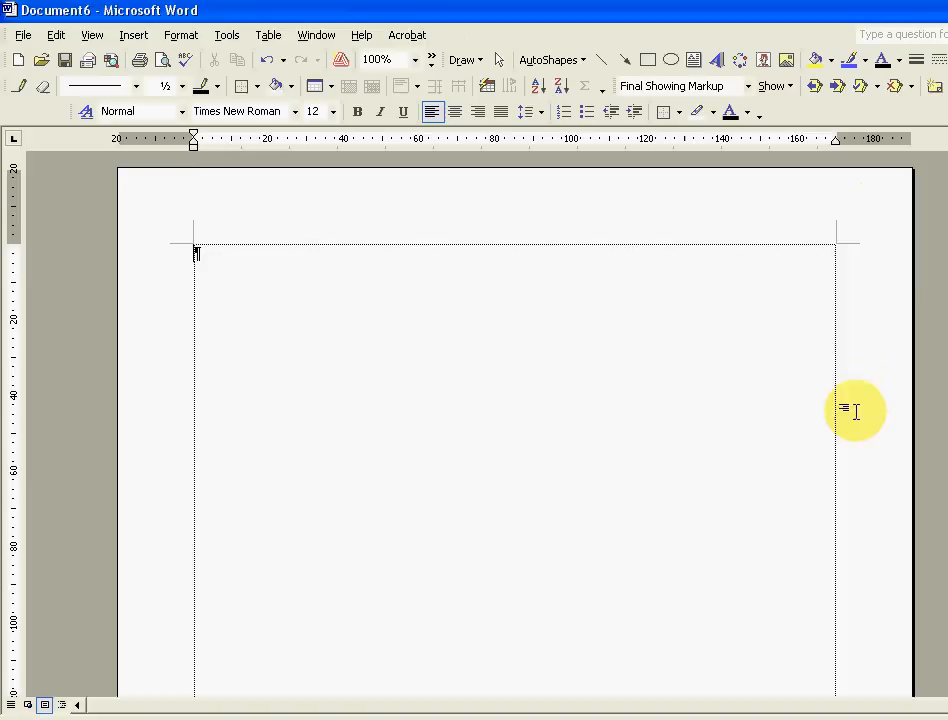
mouse_move(152, 390)
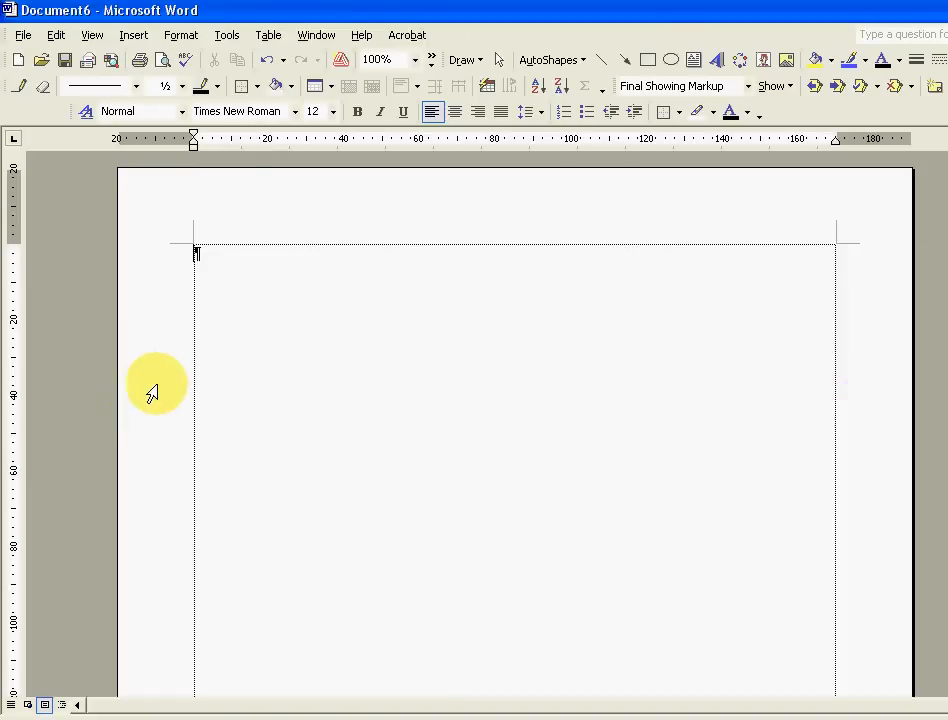
mouse_move(396, 448)
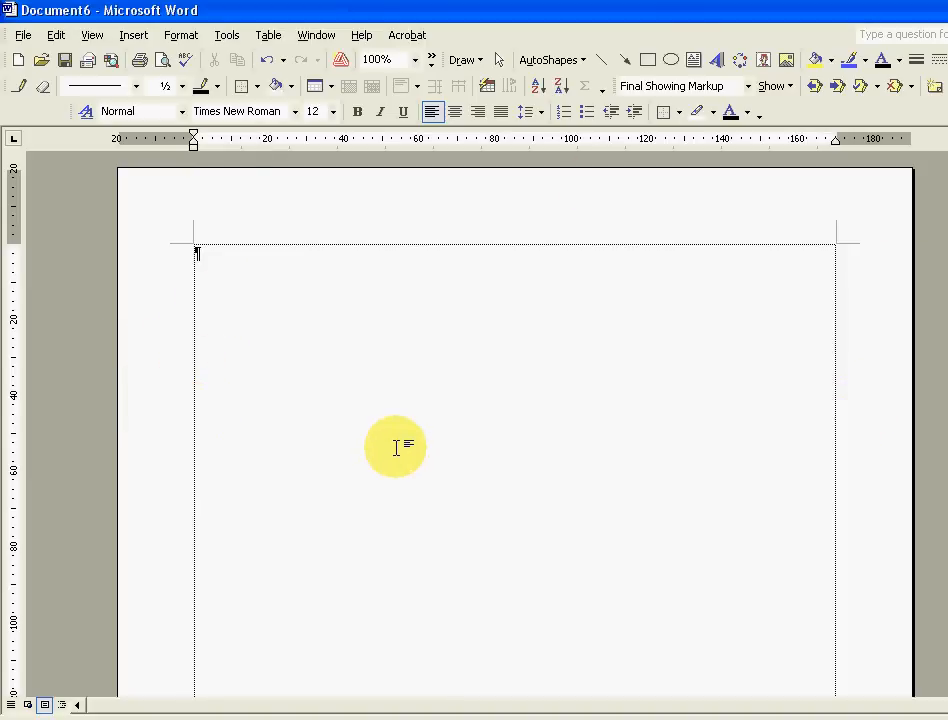
mouse_move(378, 394)
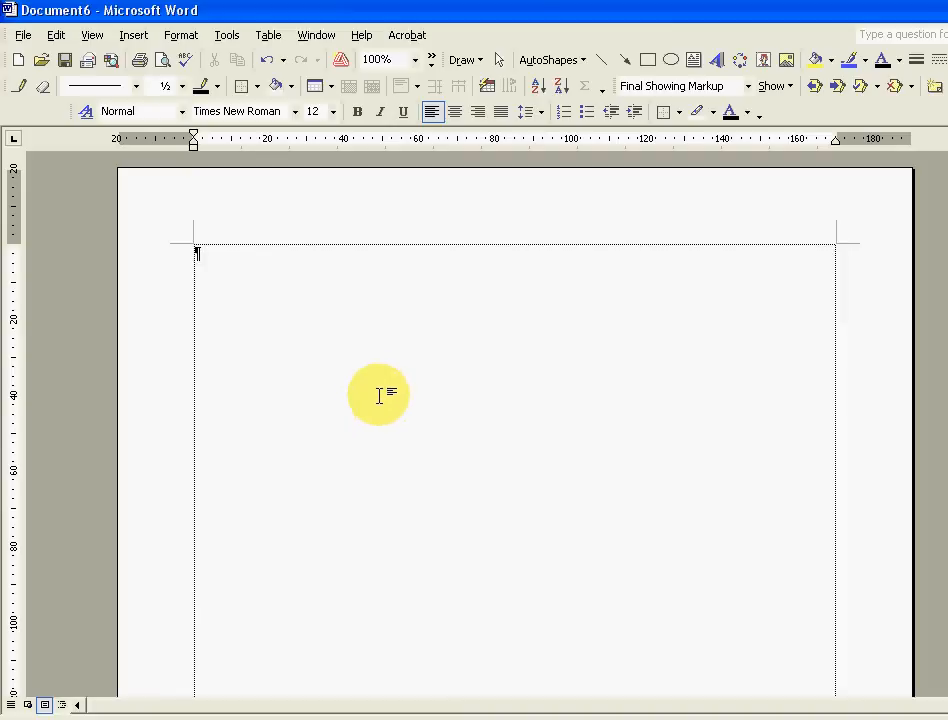
mouse_move(398, 342)
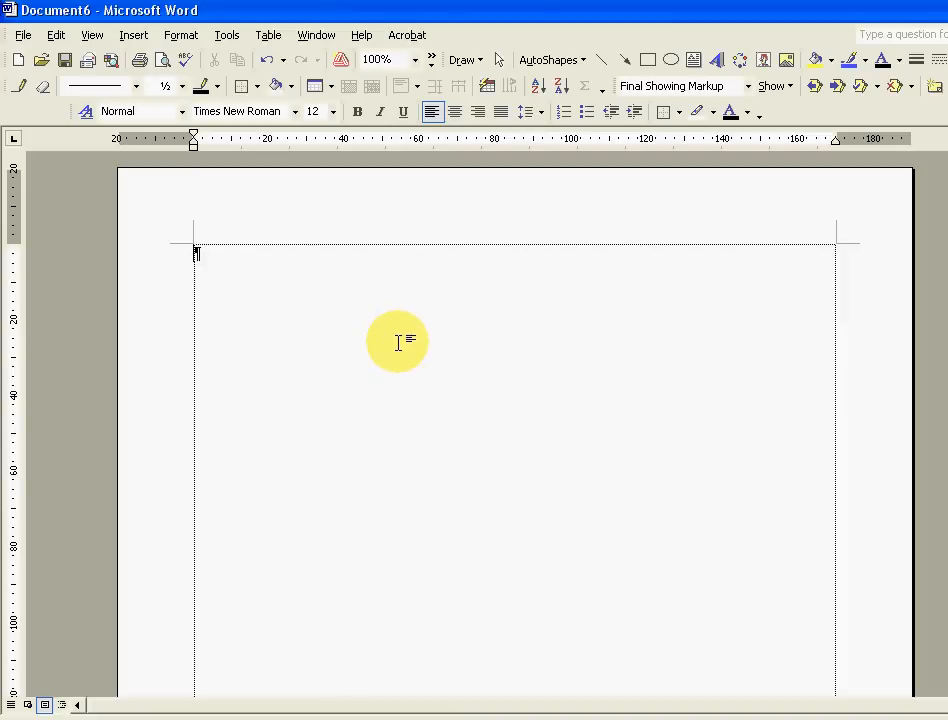
mouse_move(400, 348)
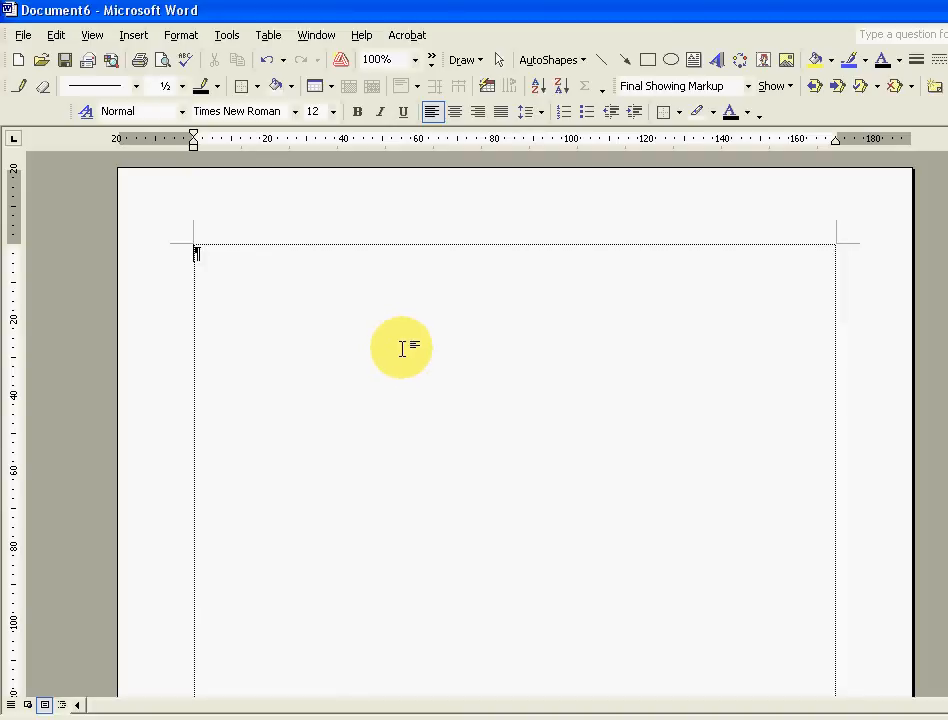
mouse_move(404, 340)
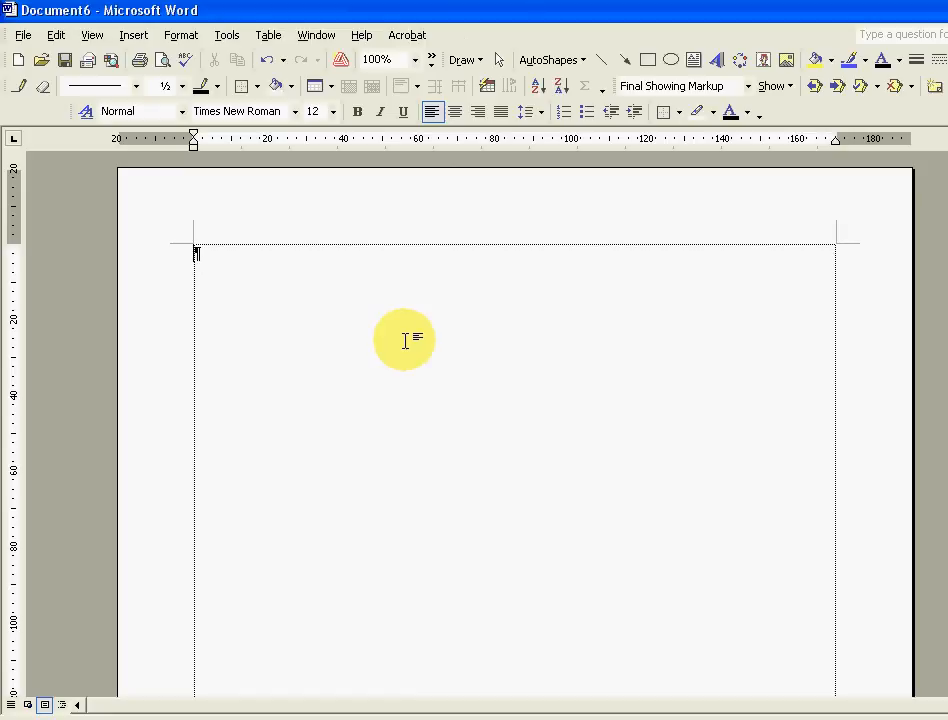
mouse_move(604, 240)
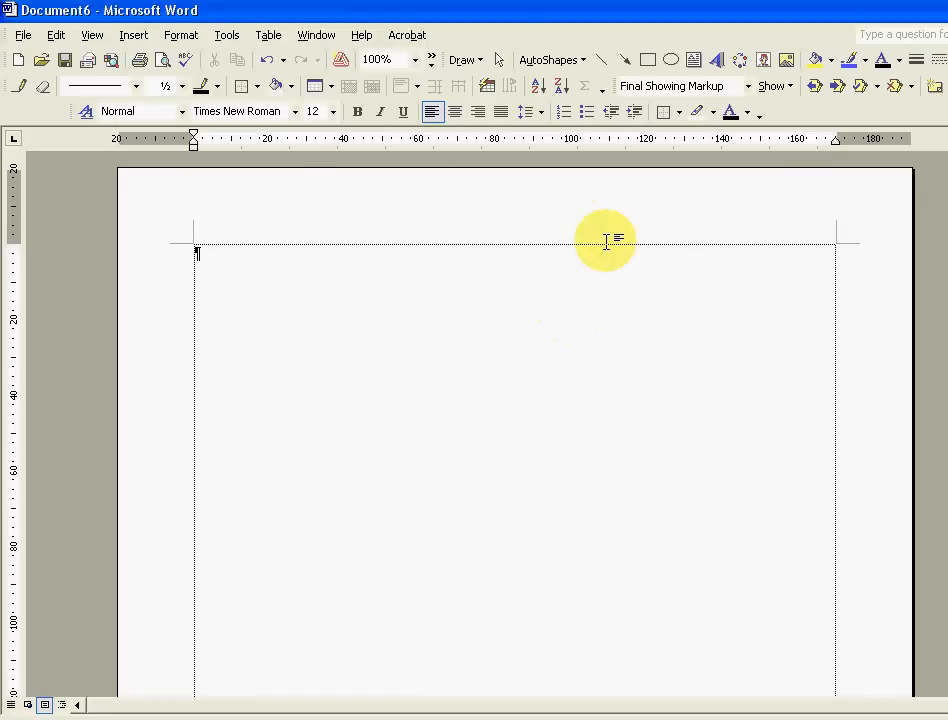